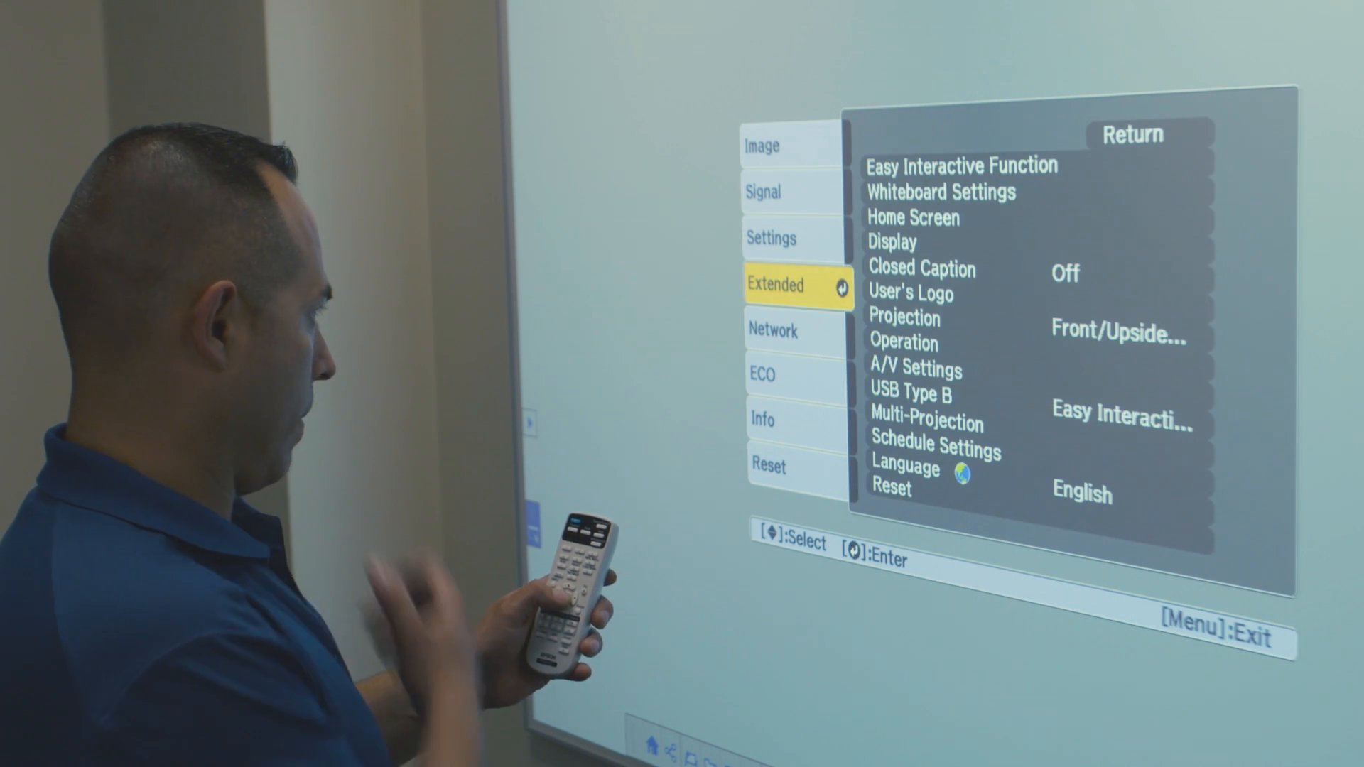
Enter Easy Interactive Function settings and start Touch Unit Setup angle adjustment
{"action": "key", "text": "Enter"}
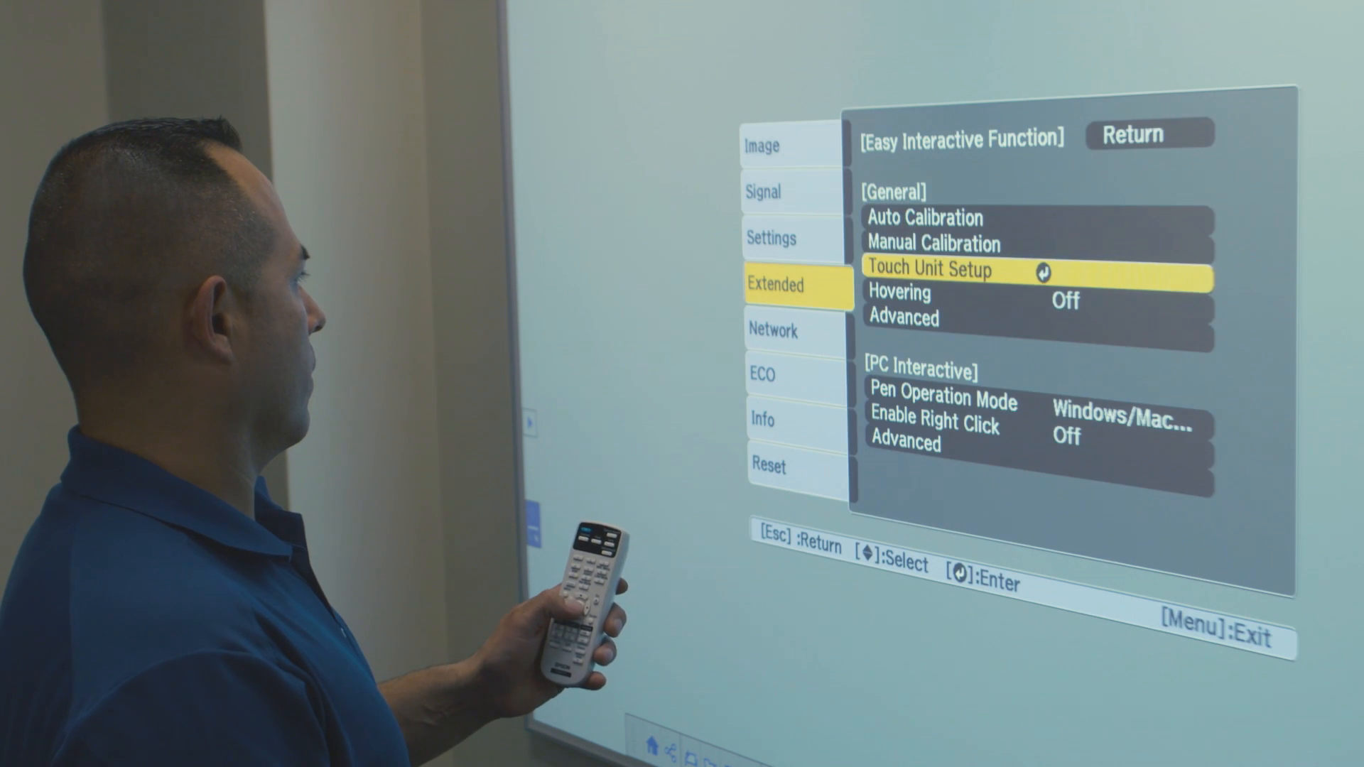
{"action": "key", "text": "Enter"}
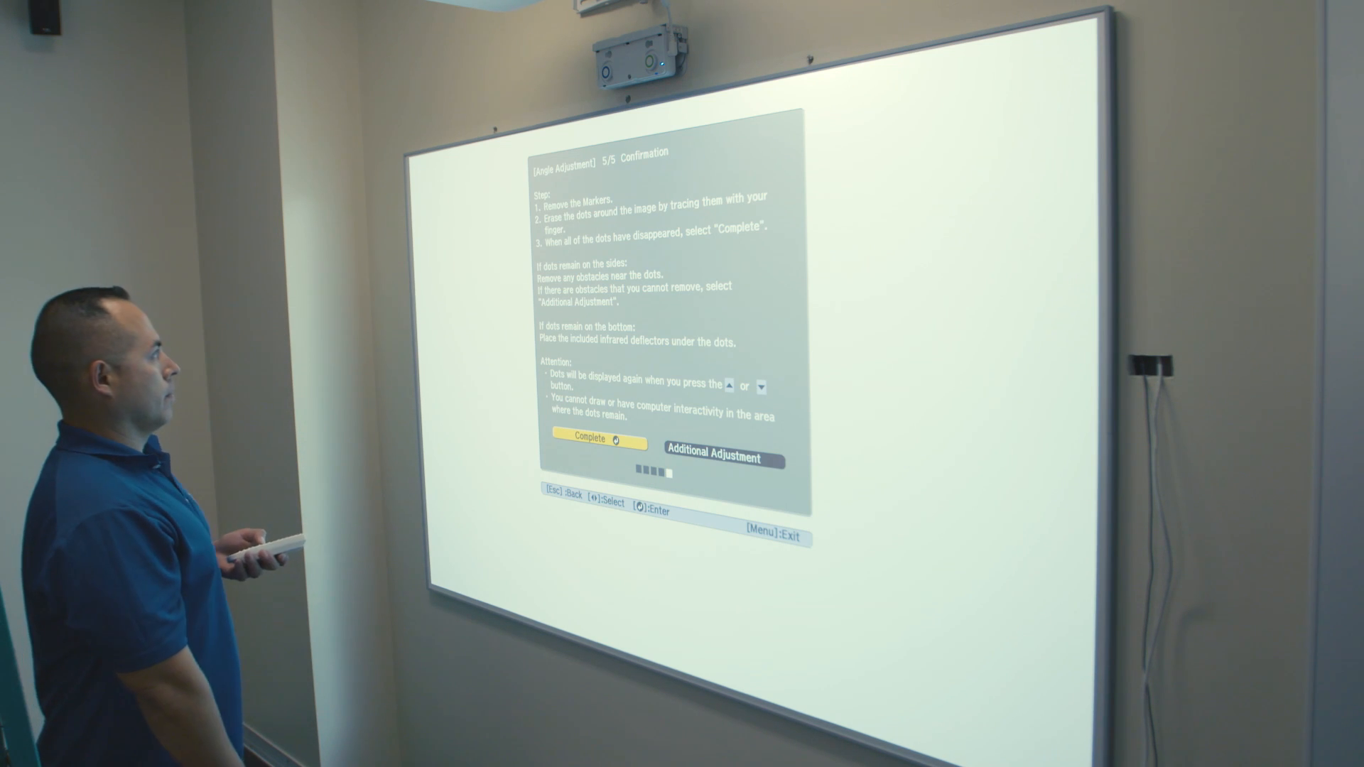
Select Complete on the 5/5 Confirmation screen to finish calibration
{"action": "left_click", "coordinate": [596, 442]}
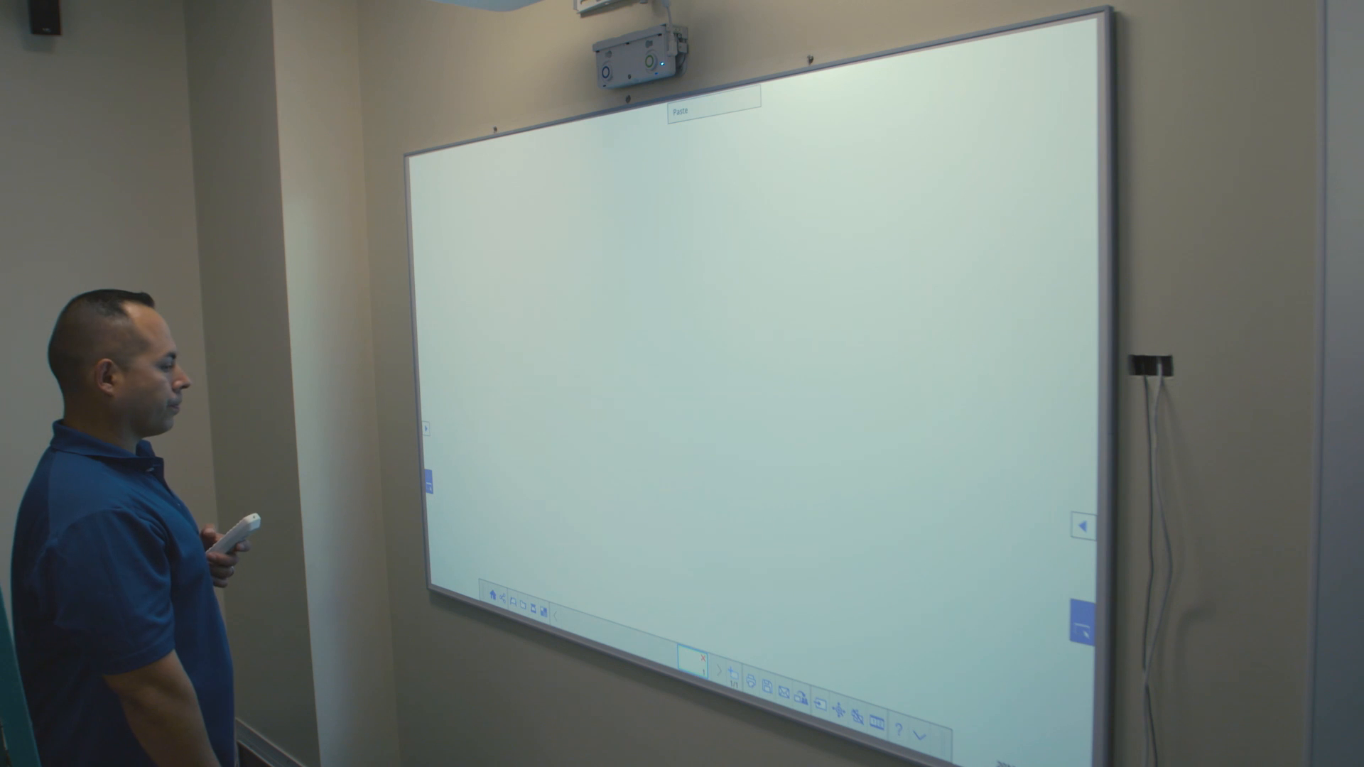